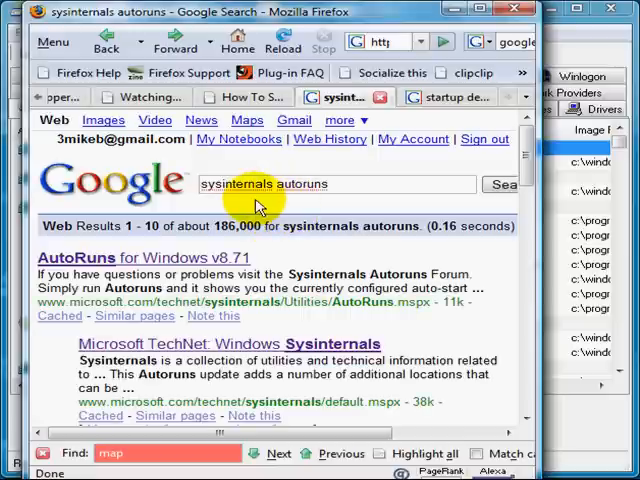
mouse_move(304, 208)
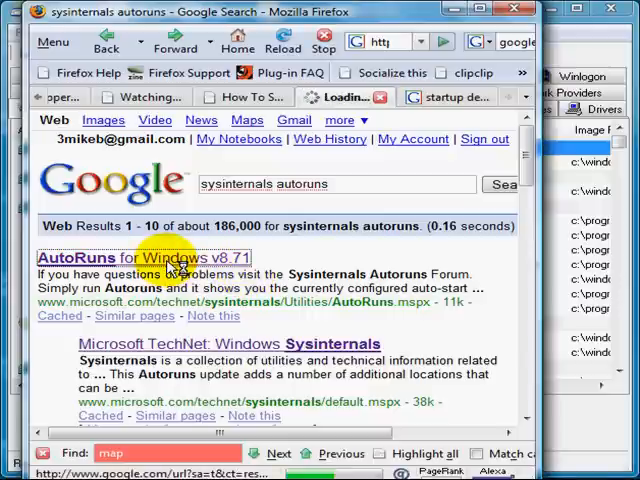
Step: Follow the 'AutoRuns for Windows v8.71' TechNet link from the Google results
left_click(142, 258)
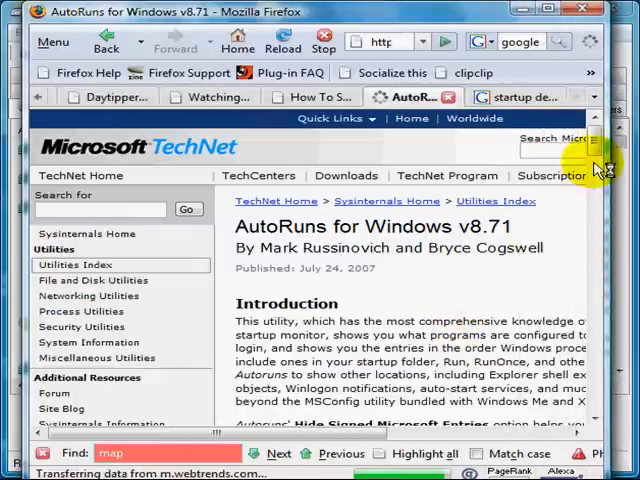
scroll("down", 3)
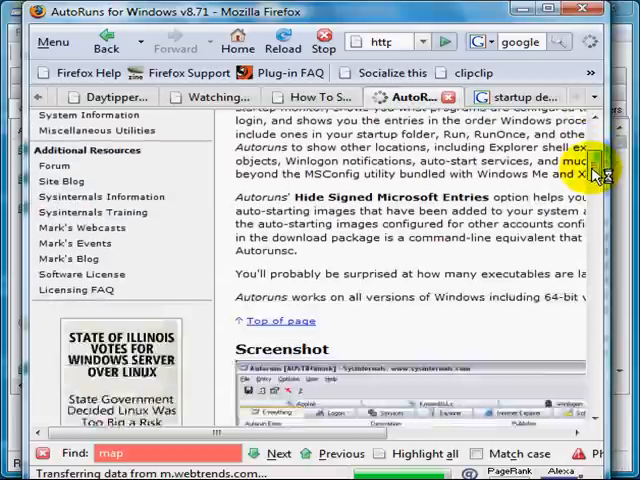
scroll("down", 3)
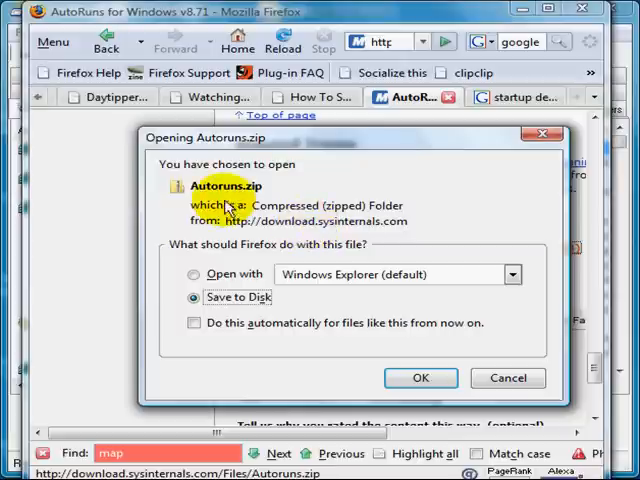
mouse_move(262, 204)
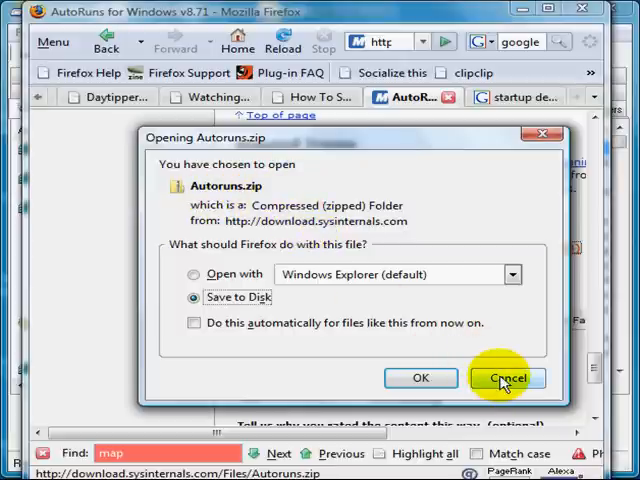
left_click(508, 378)
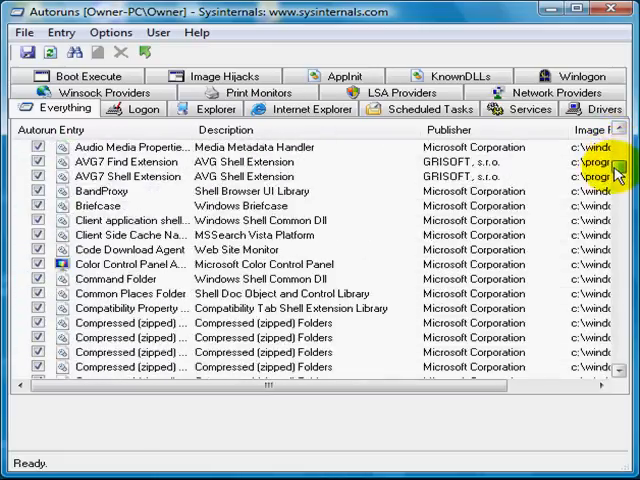
Step: Scroll through the Everything list of autostart entries grouped by registry key and Startup folder
scroll("down", 3)
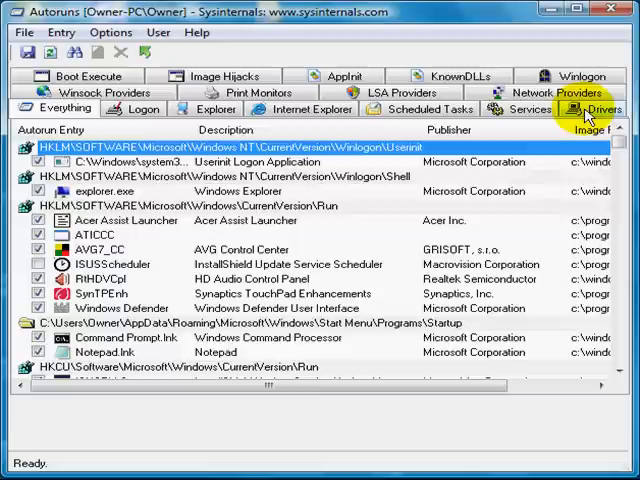
Step: Show the Drivers entries and view the file details of the BTHPORT Bluetooth driver
left_click(578, 108)
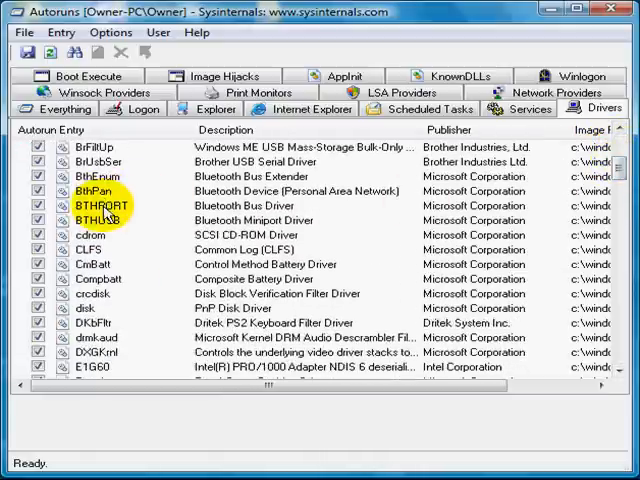
left_click(100, 204)
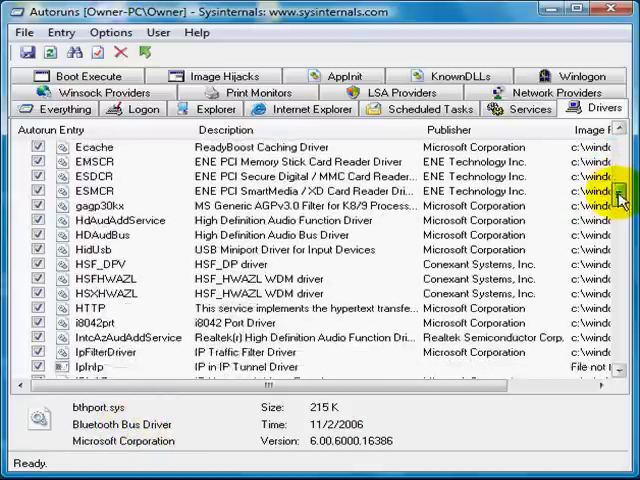
scroll("down", 3)
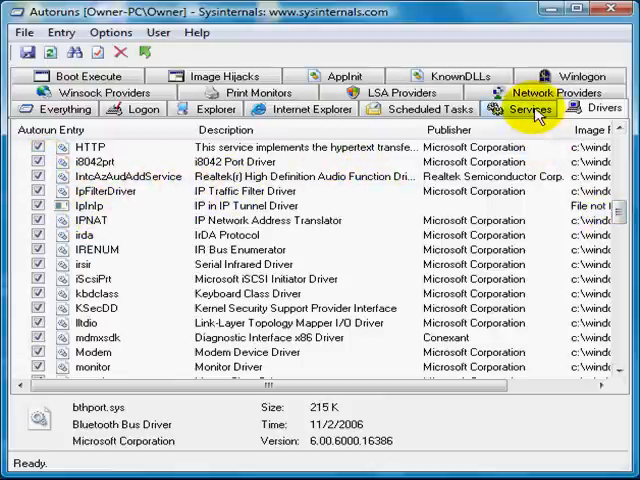
Step: Show the Services entries and review each service's executable in the Image Path column
left_click(530, 108)
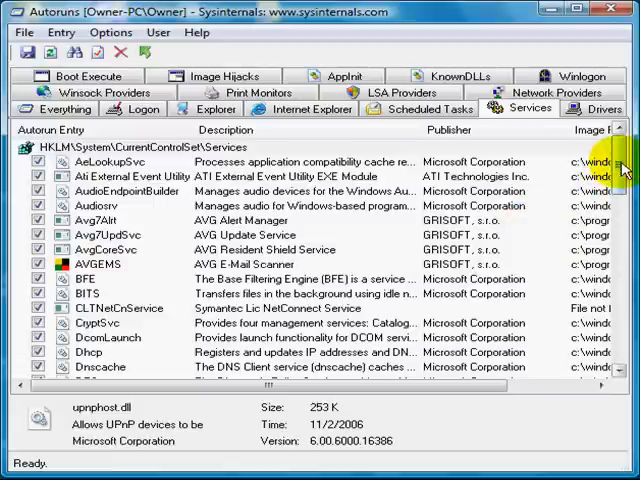
scroll("down", 3)
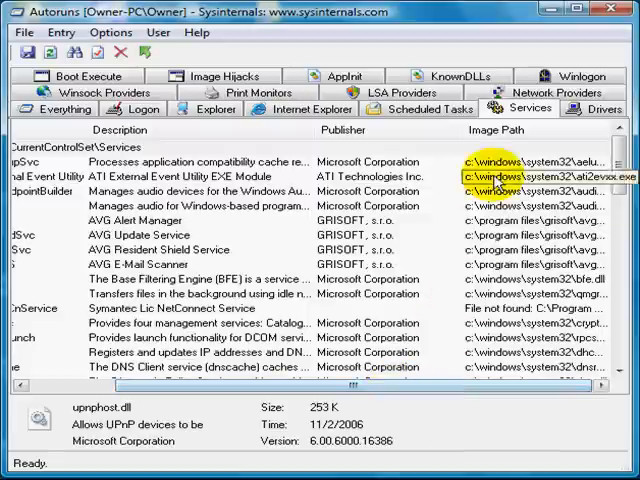
left_click(520, 160)
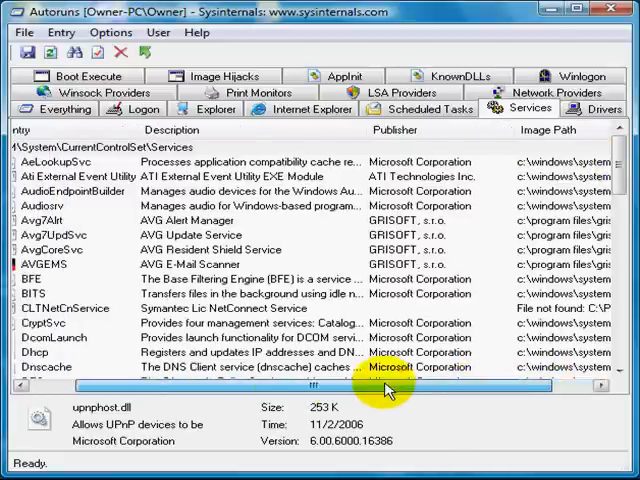
left_click(80, 220)
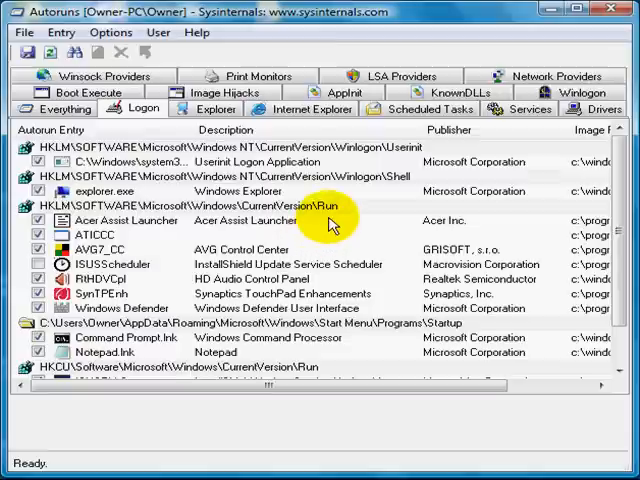
mouse_move(332, 216)
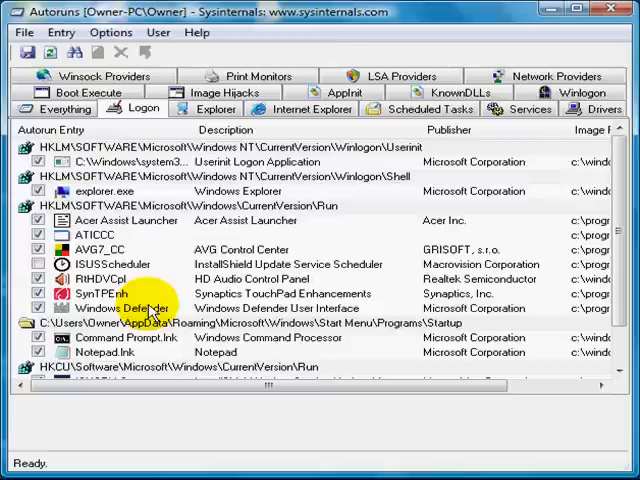
Step: Inspect the Windows Defender logon entry and its actions, then check the RtHDVCpl HD Audio Control Panel path
left_click(116, 308)
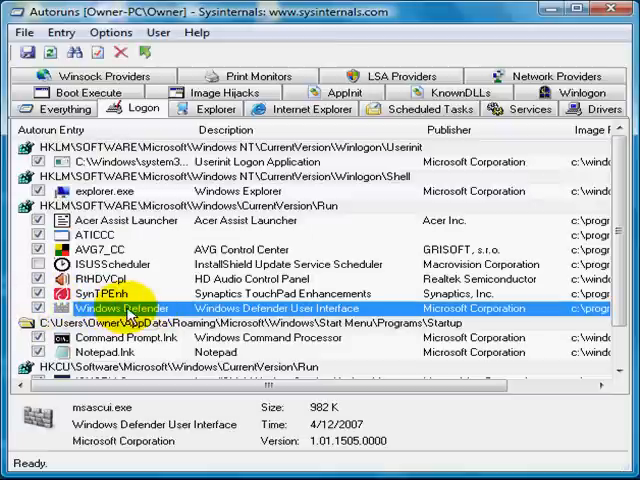
right_click(120, 308)
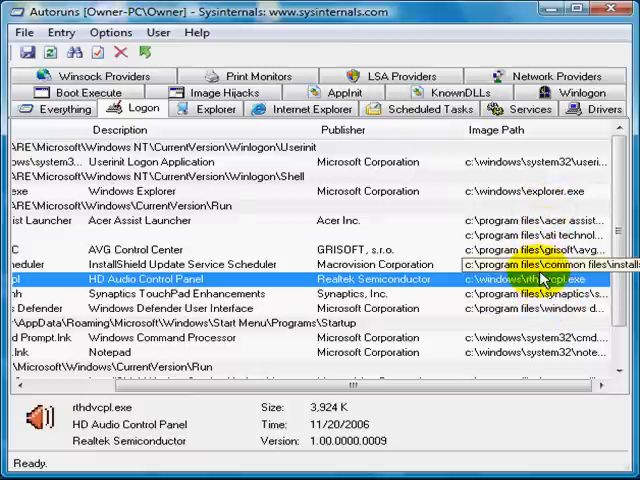
left_click(150, 264)
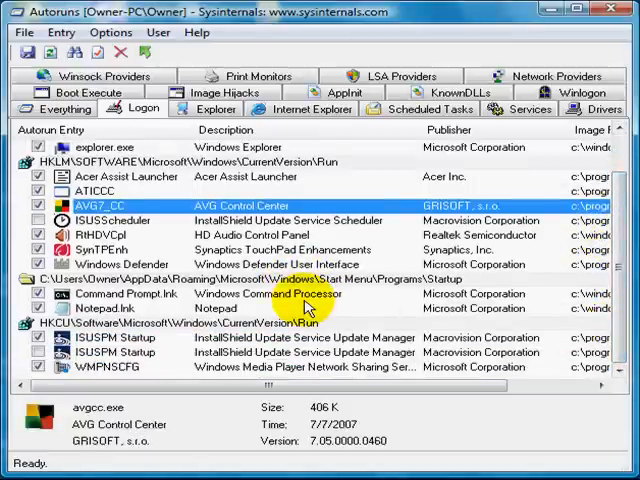
mouse_move(410, 292)
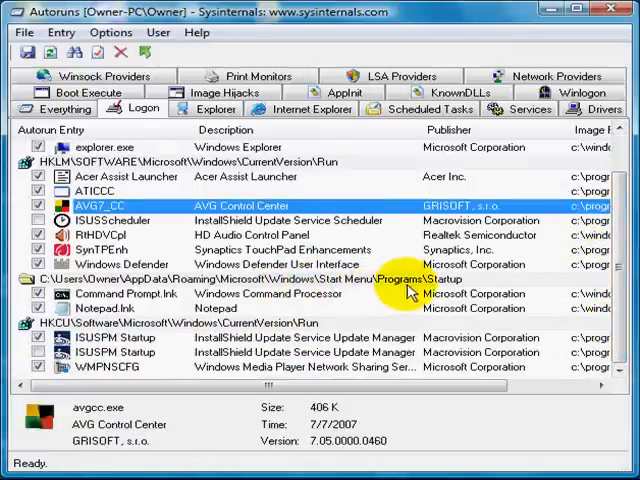
mouse_move(164, 300)
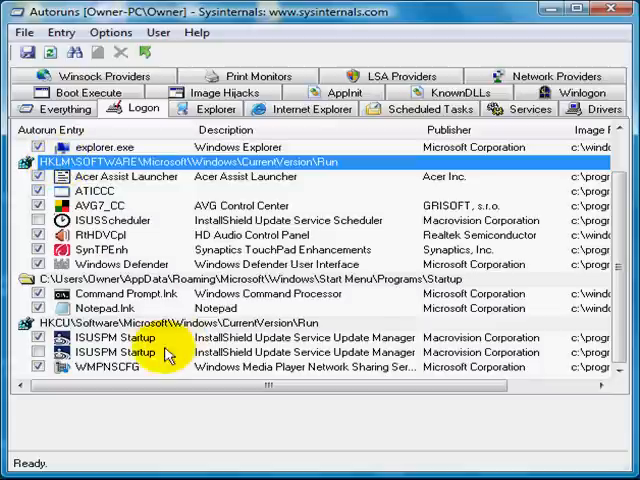
mouse_move(148, 360)
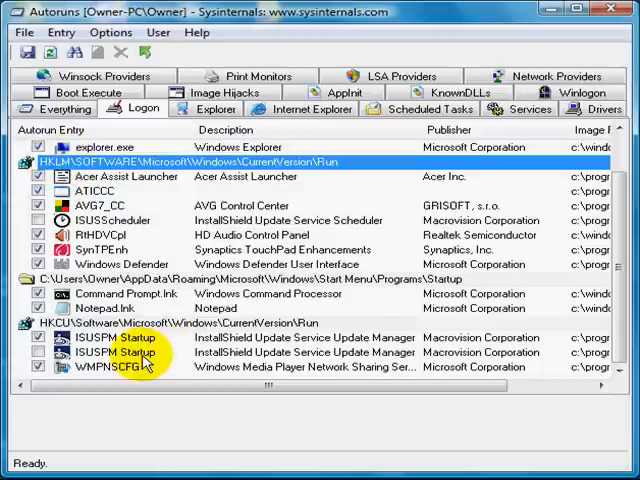
Step: Select the second ISUSPM Startup entry under HKCU\...\Run to view its InstallShield details
left_click_drag(350, 388, 476, 388)
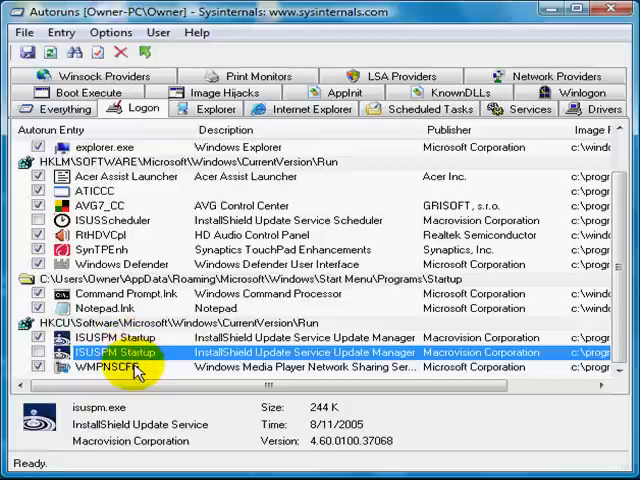
mouse_move(330, 350)
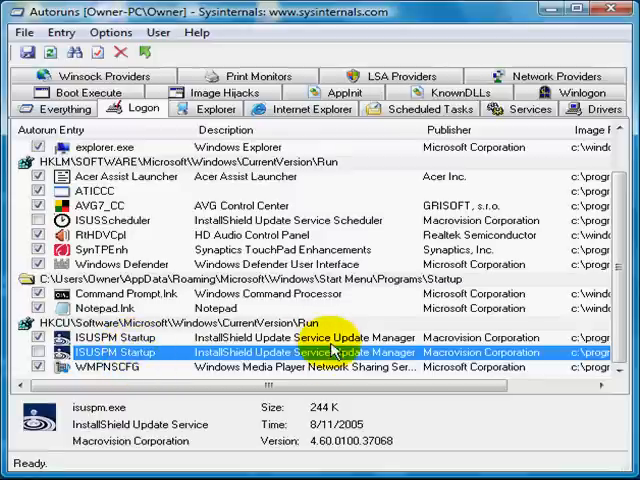